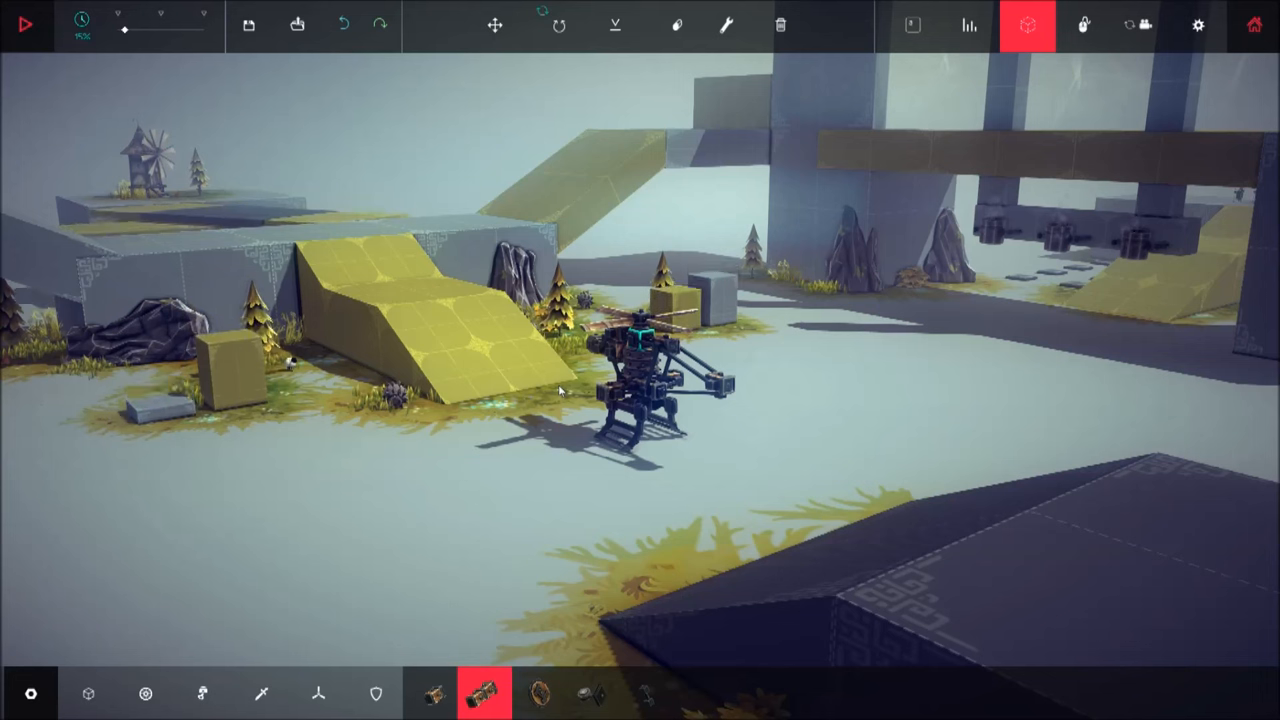
Run and reset the simulation from the top bar to observe the helicopter's behaviour.
{"action": "left_click", "coordinate": [726, 24]}
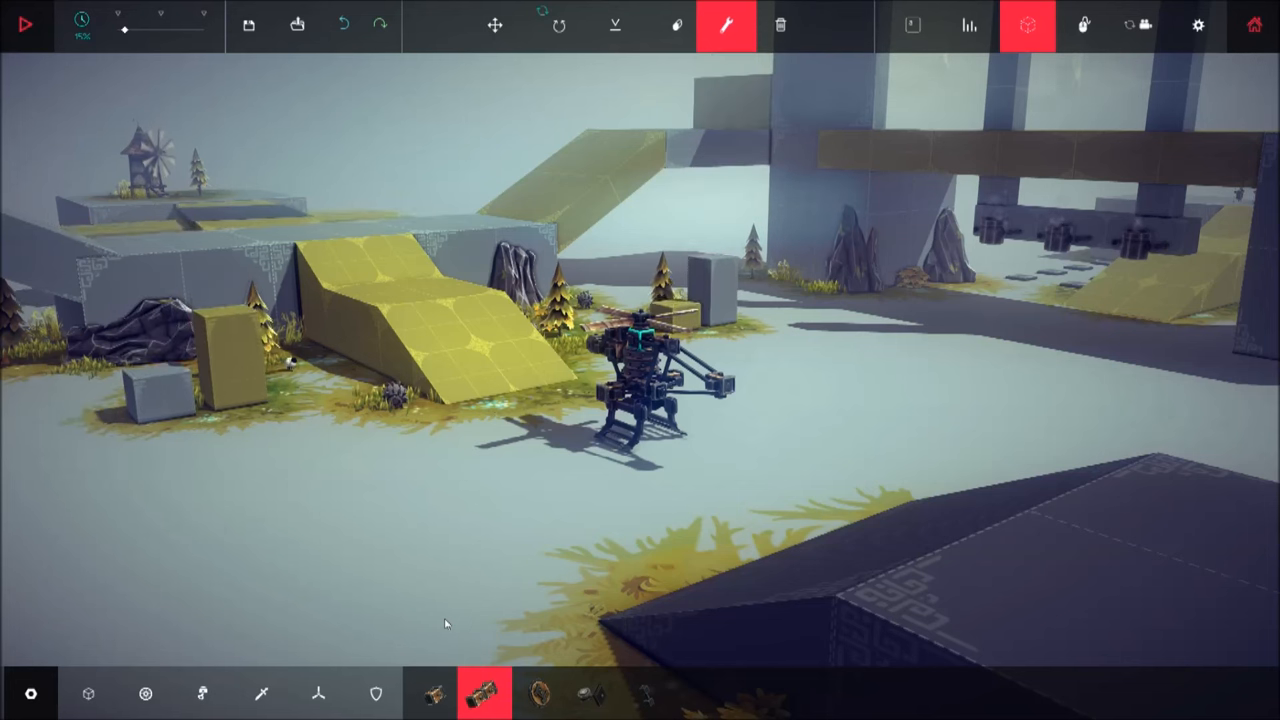
{"action": "left_click", "coordinate": [28, 24]}
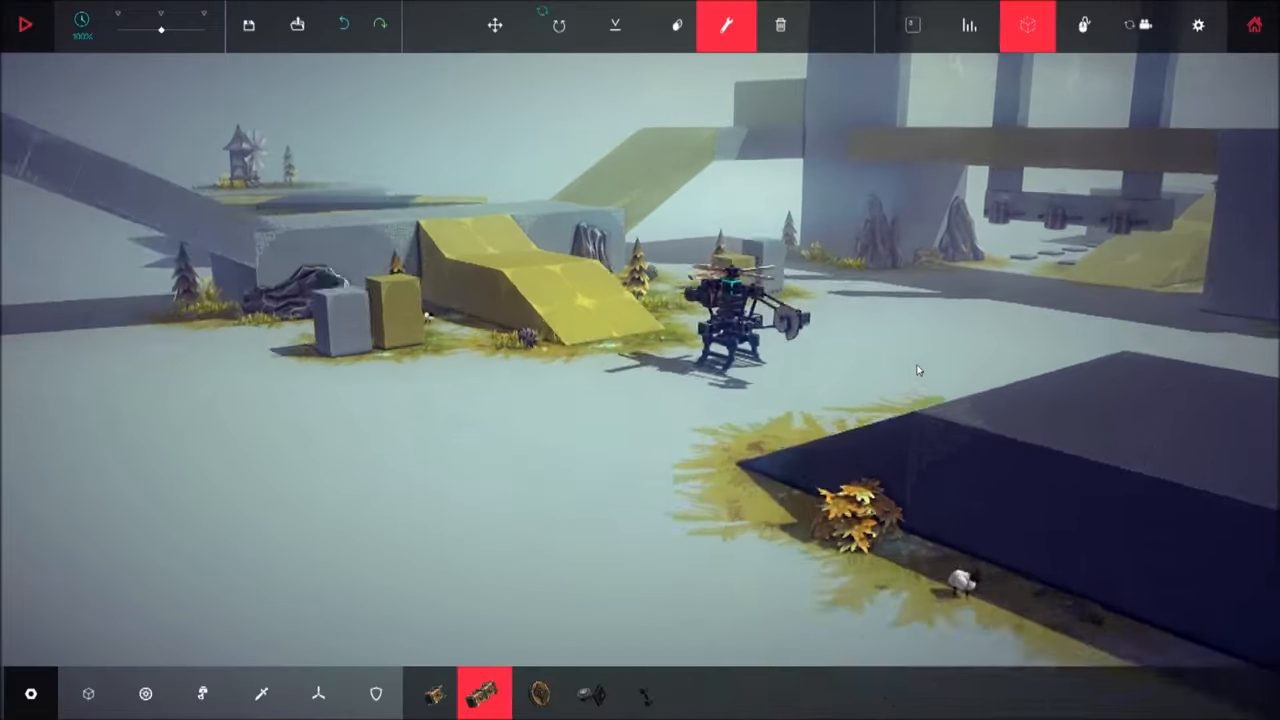
{"action": "left_click", "coordinate": [968, 24]}
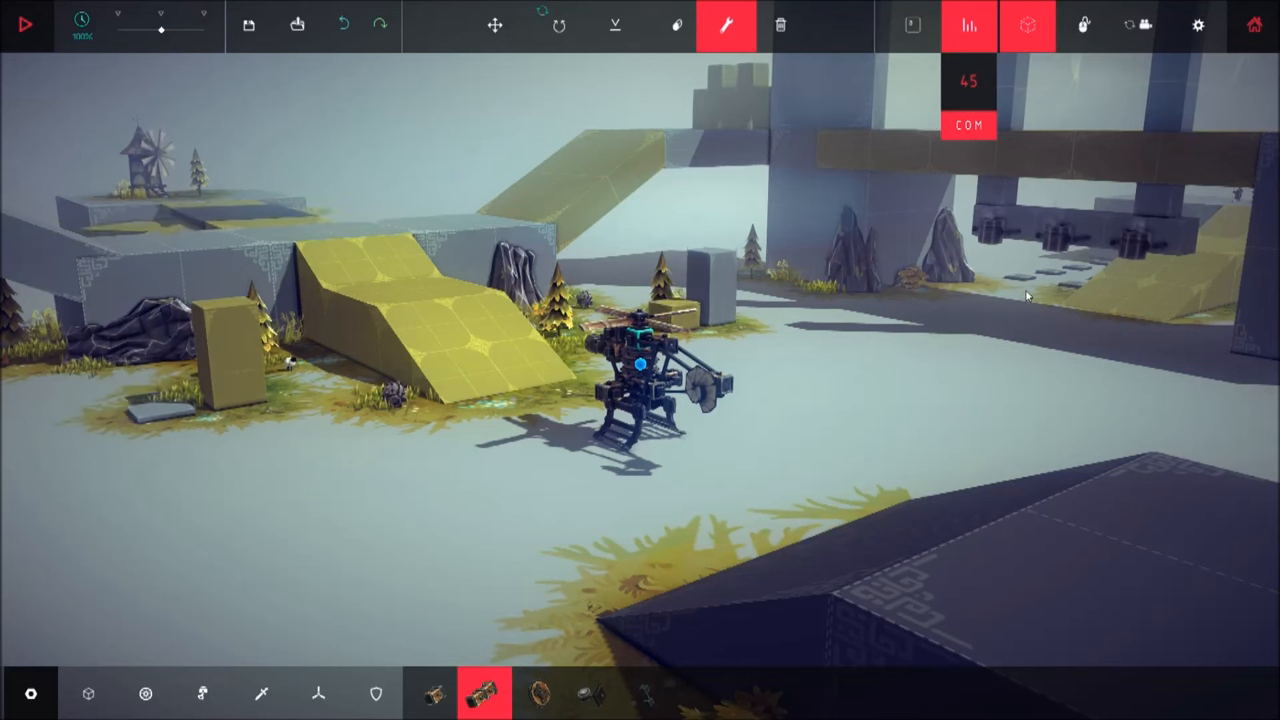
{"action": "left_click", "coordinate": [28, 24]}
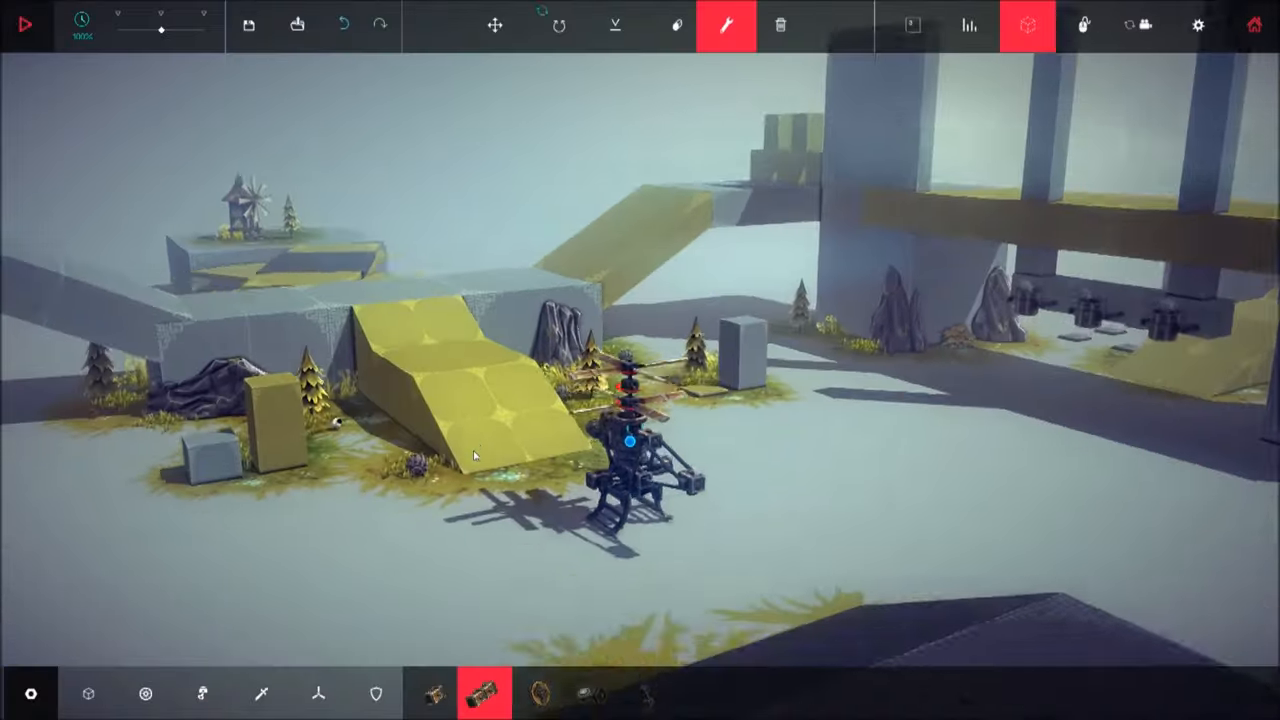
Check the wheel block's Wheel Speed setting of x2.00 before loading the multi-rotor helicopter.
{"action": "left_click", "coordinate": [632, 460]}
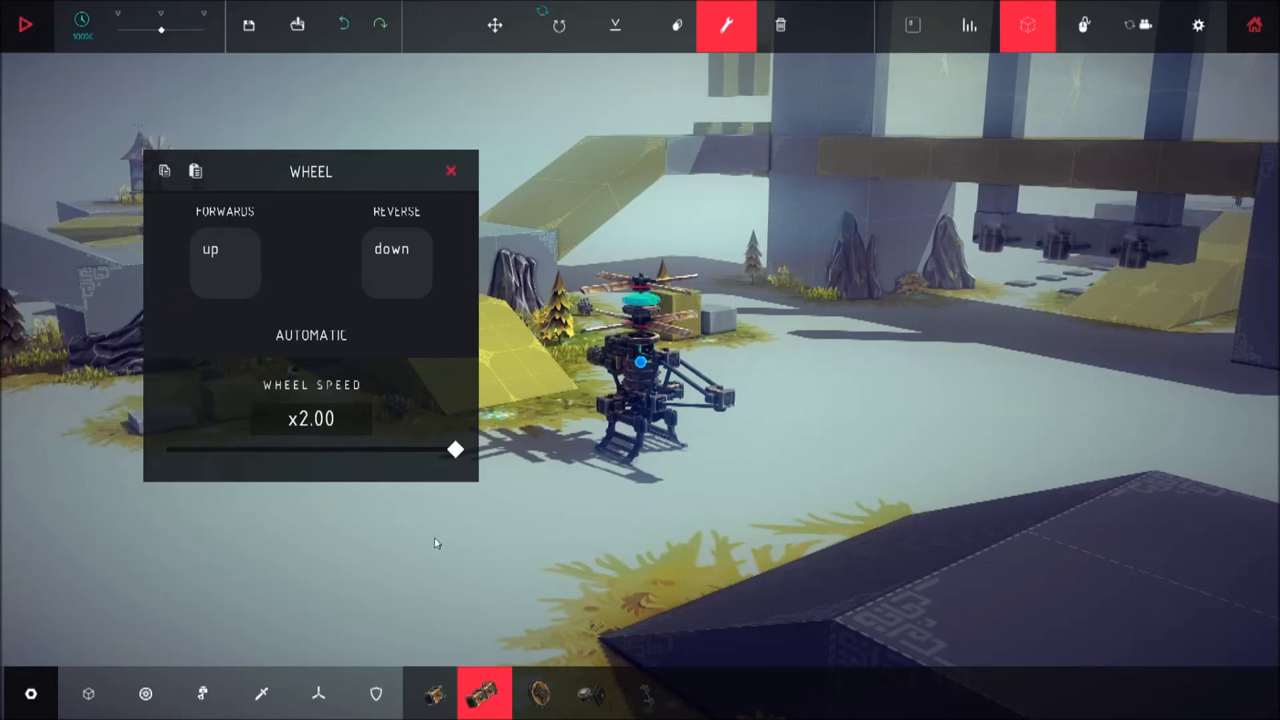
{"action": "mouse_move", "coordinate": [448, 548]}
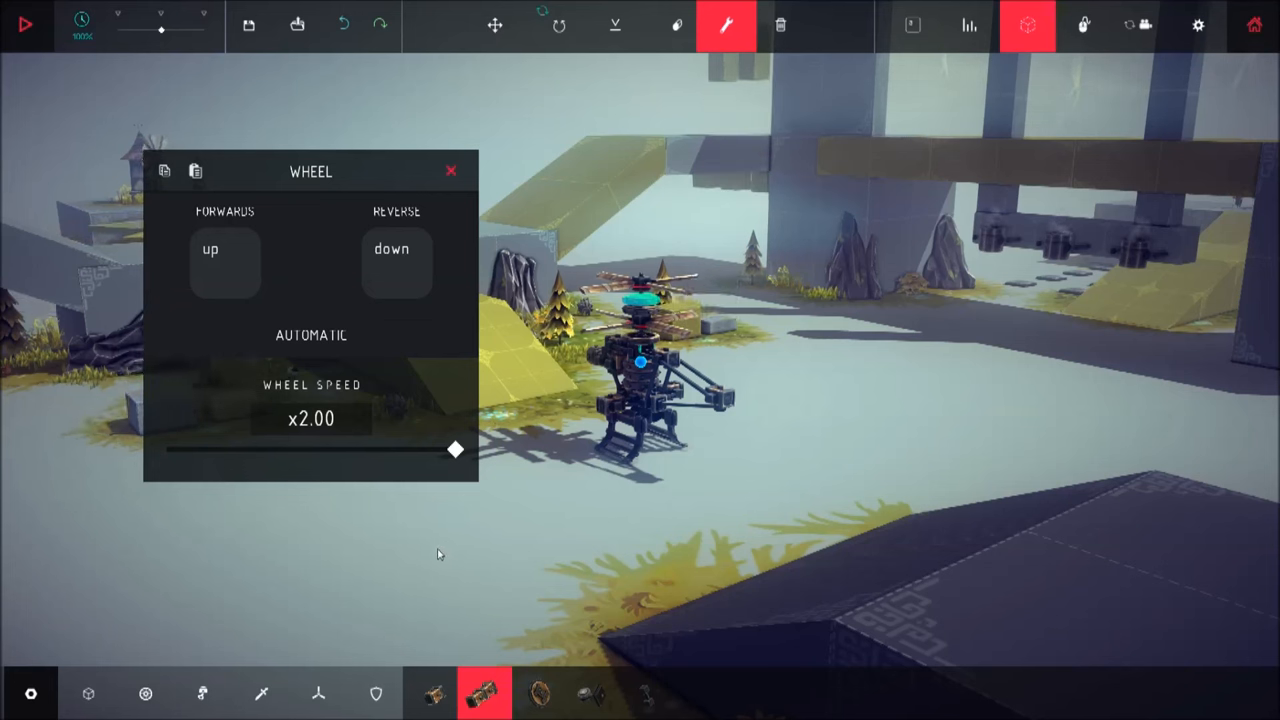
{"action": "mouse_move", "coordinate": [456, 570]}
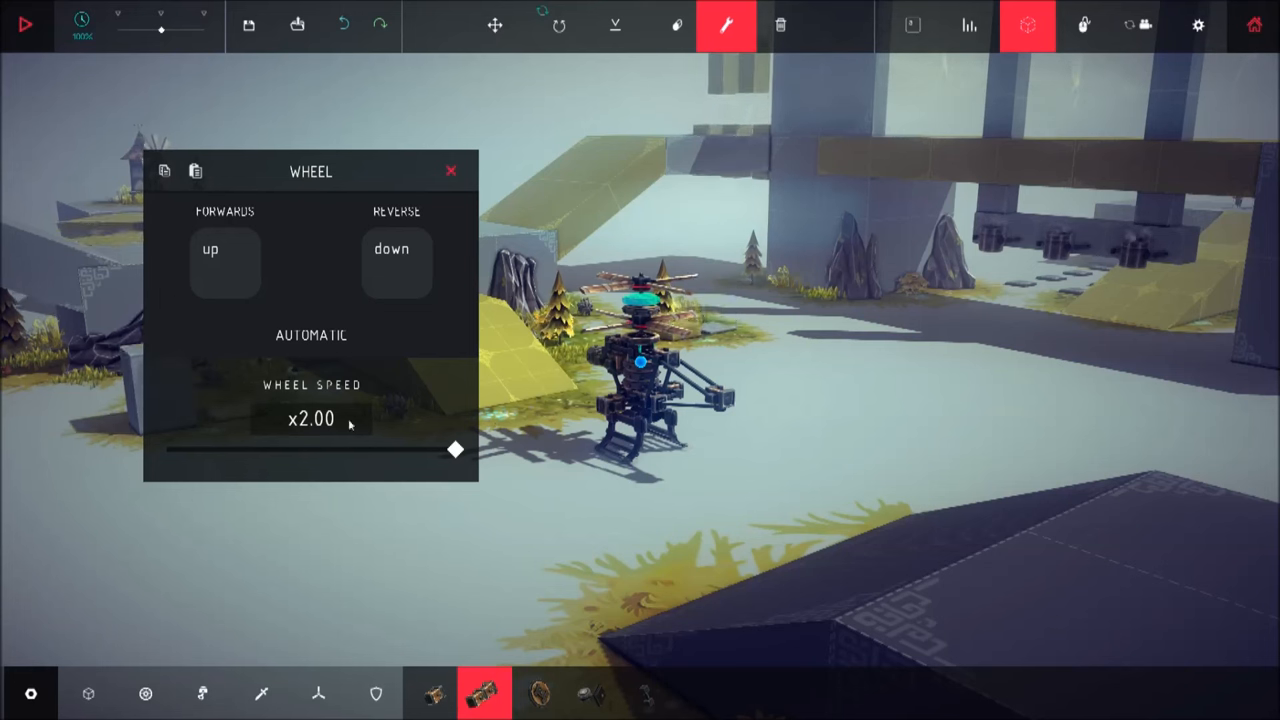
{"action": "left_click", "coordinate": [224, 260]}
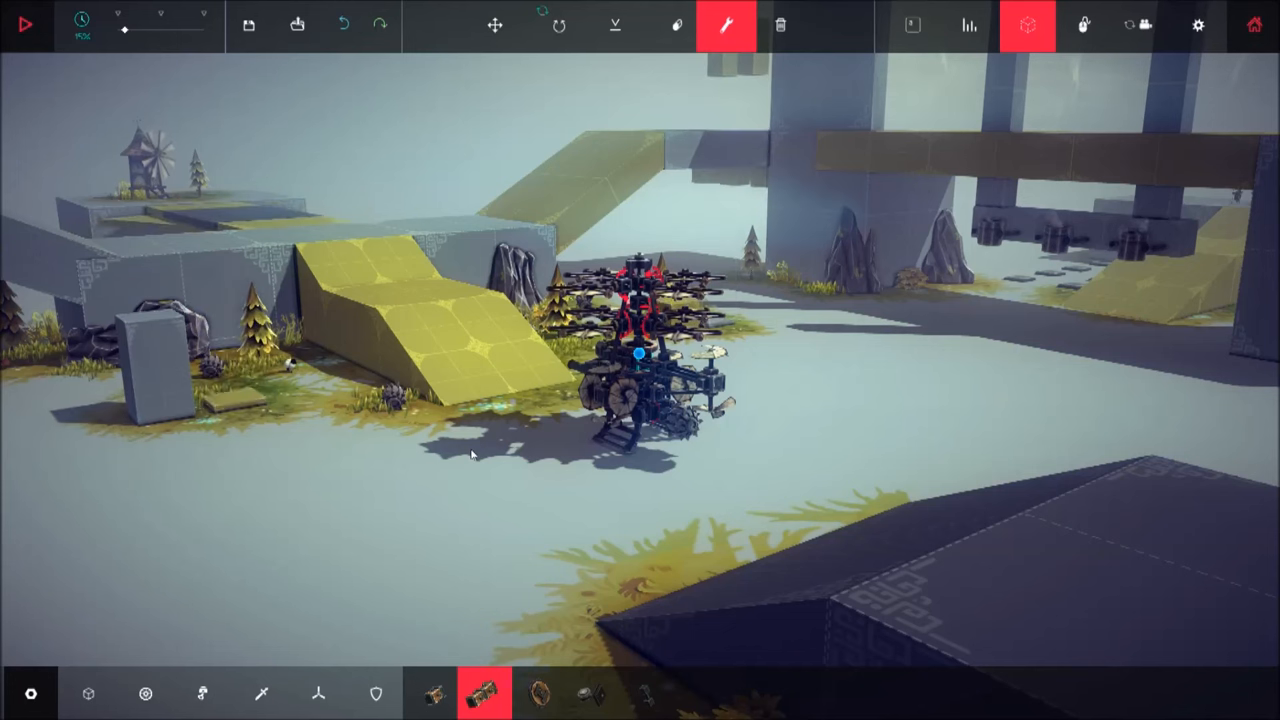
{"action": "left_click", "coordinate": [28, 24]}
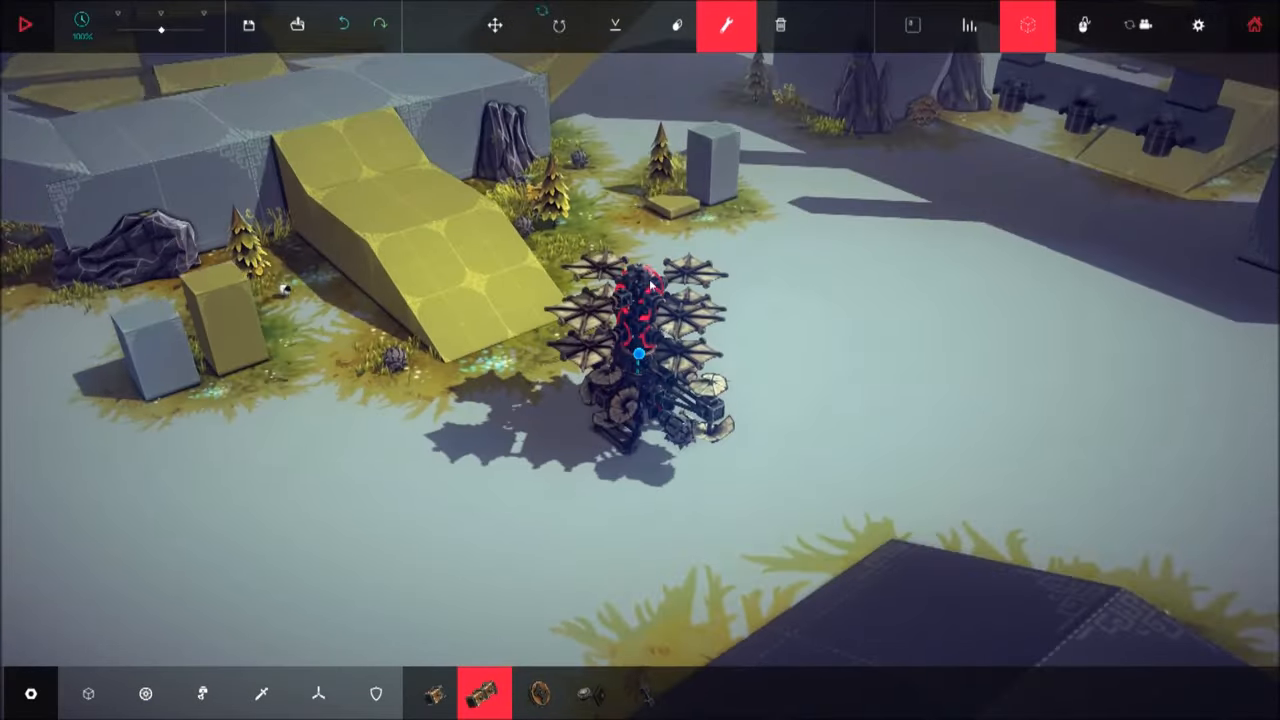
Bring in the taller stacked-rotor helicopter with black mast and red blades.
{"action": "left_click", "coordinate": [640, 300]}
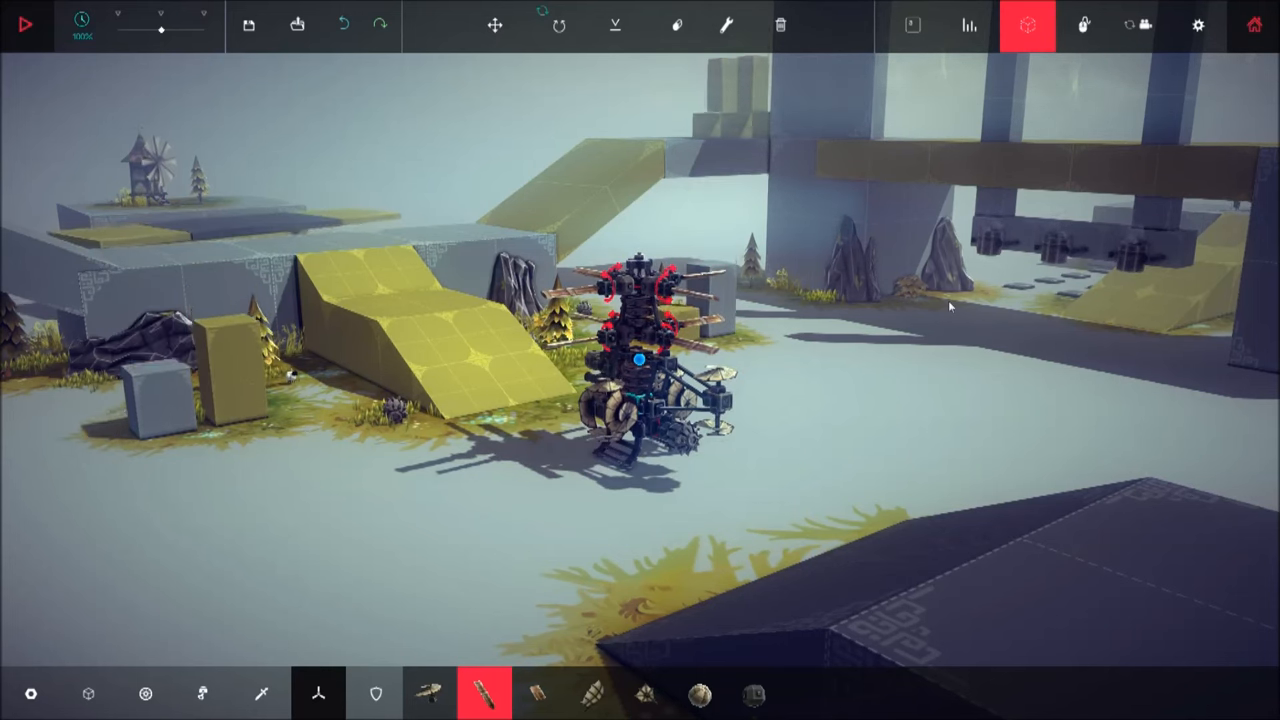
{"action": "left_click", "coordinate": [32, 24]}
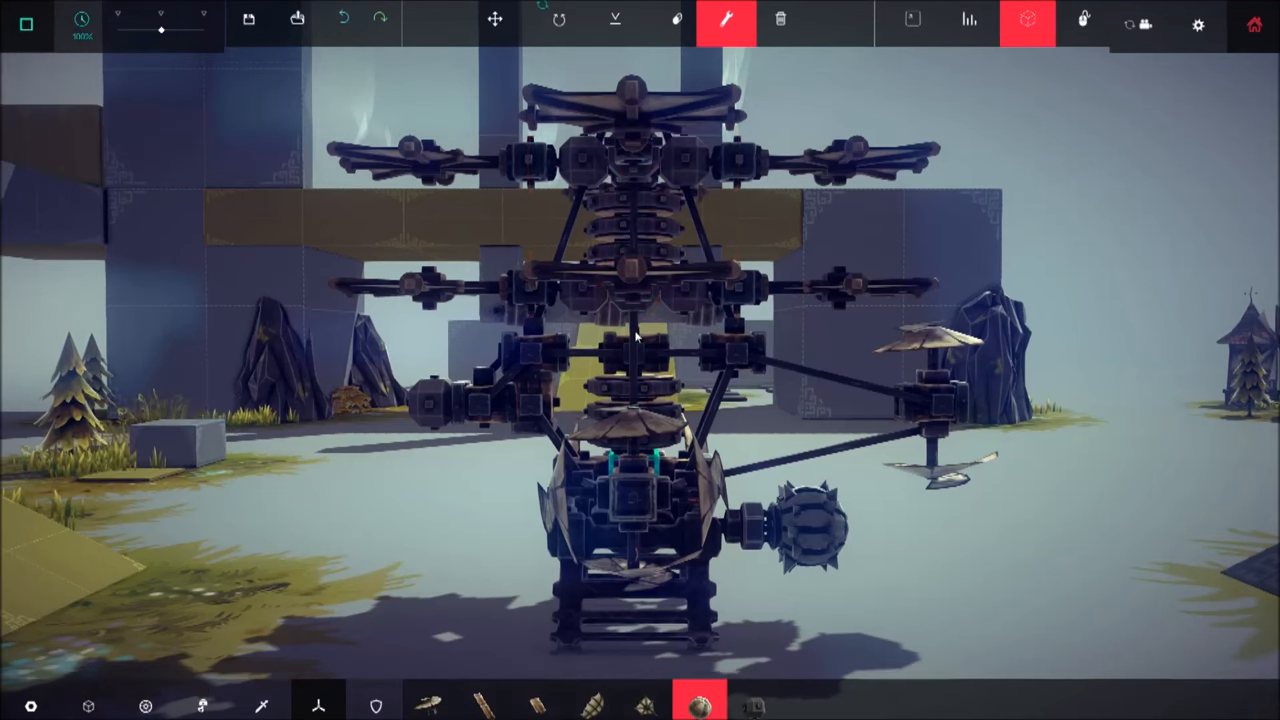
Raise the ballast block's Mass slider to x1.40 using the Key Mapper.
{"action": "left_click", "coordinate": [1026, 22]}
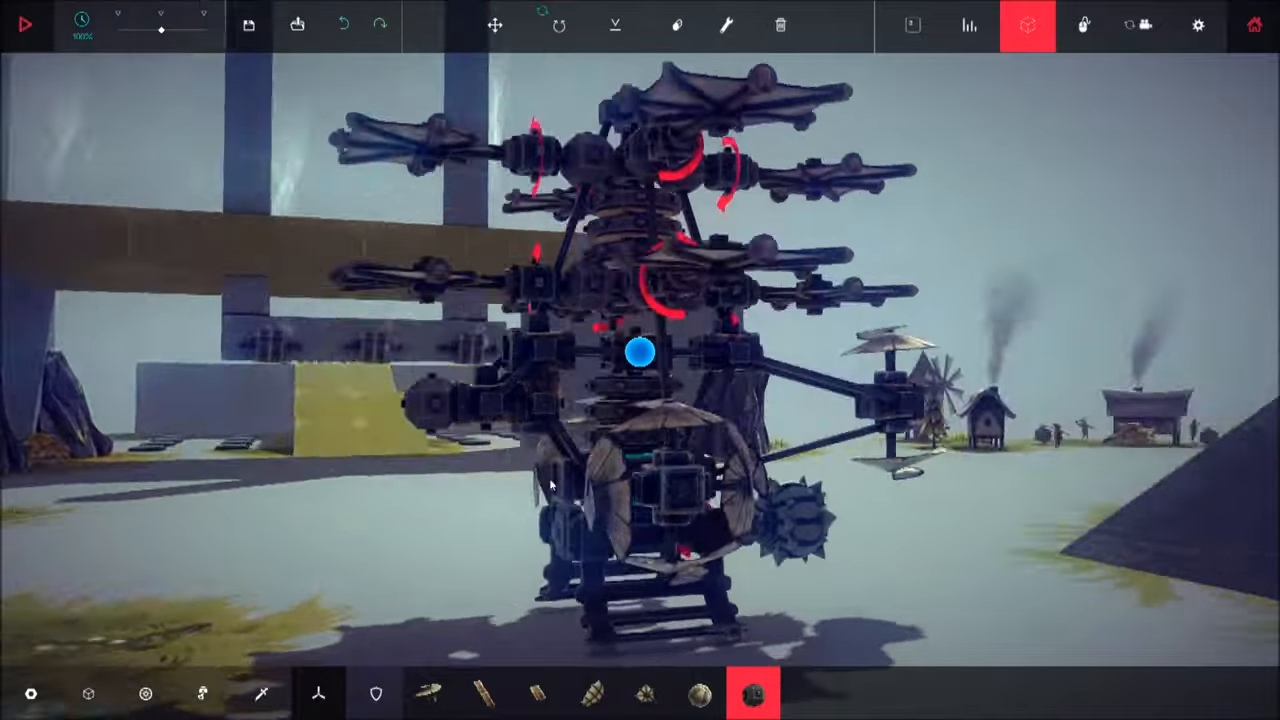
{"action": "mouse_move", "coordinate": [724, 24]}
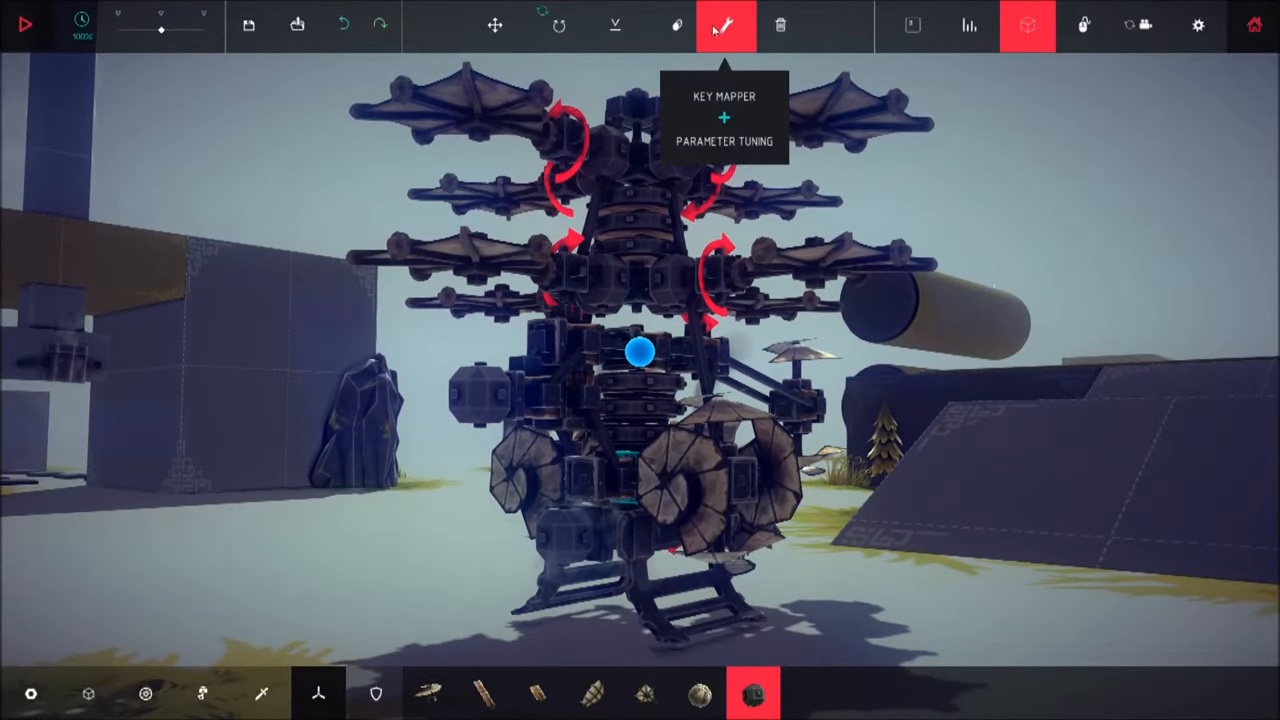
{"action": "left_click", "coordinate": [480, 396]}
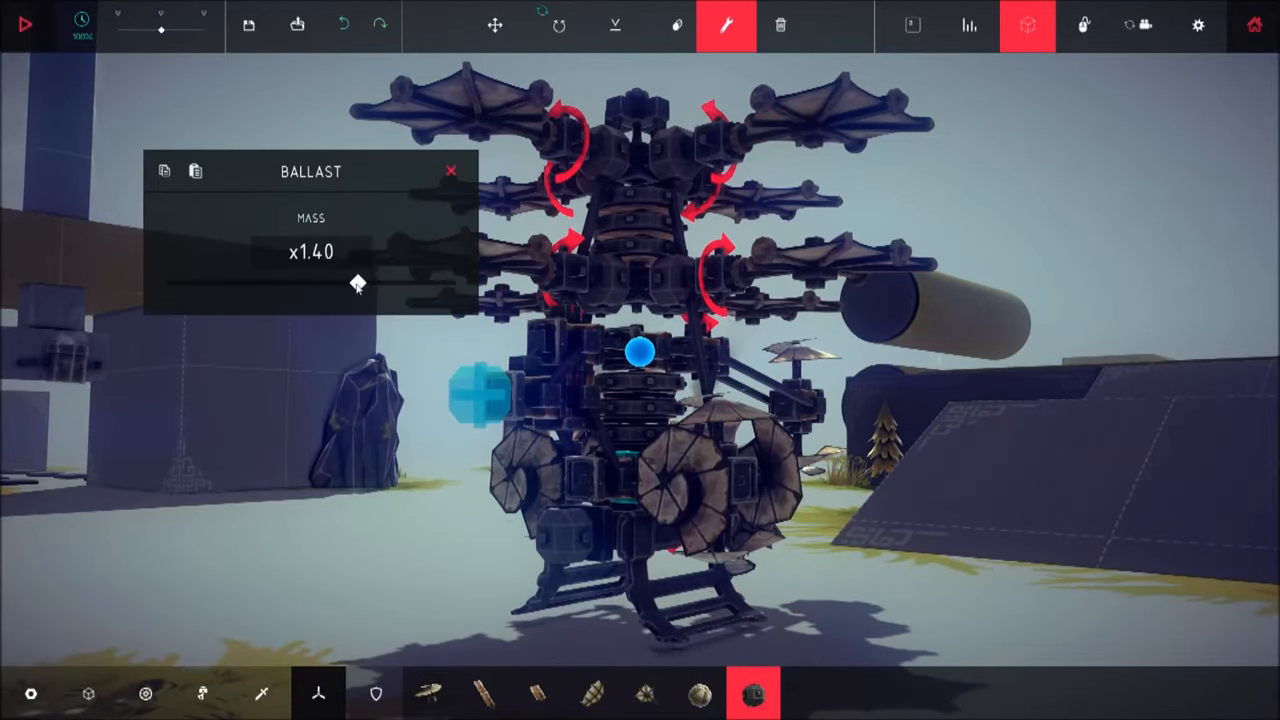
{"action": "left_click_drag", "start_coordinate": [358, 284], "coordinate": [376, 284]}
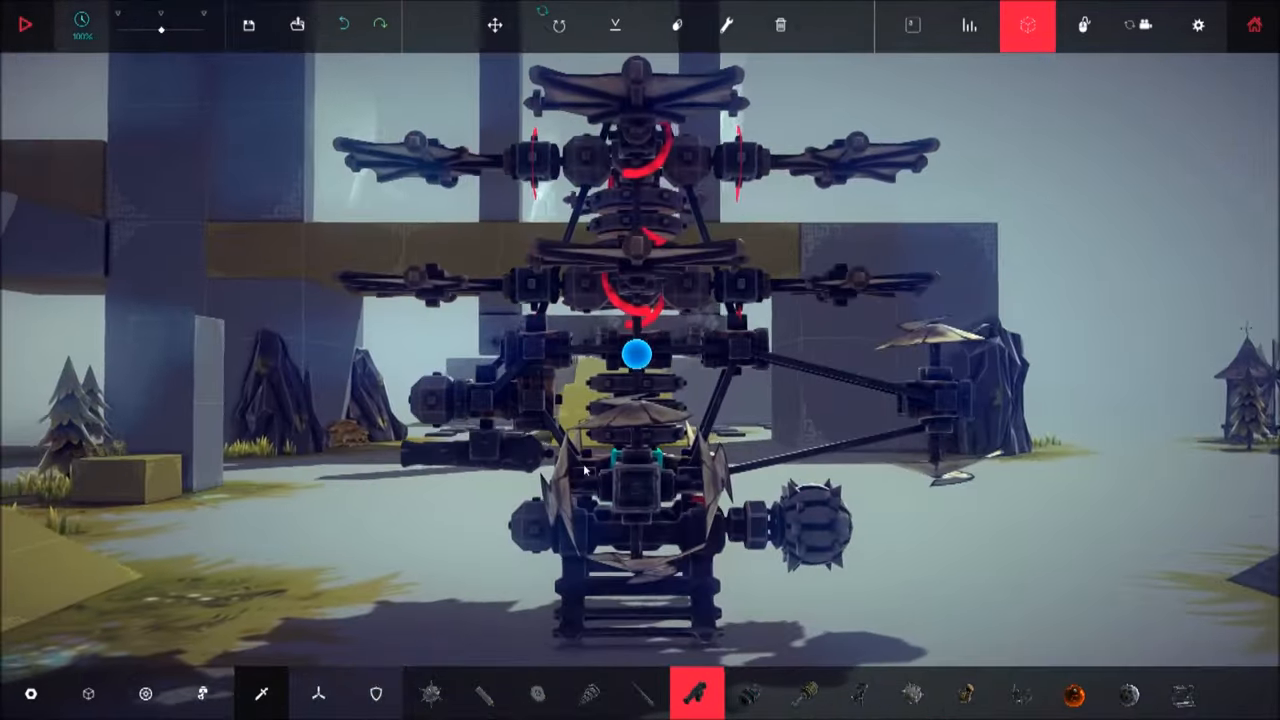
{"action": "left_click", "coordinate": [728, 24]}
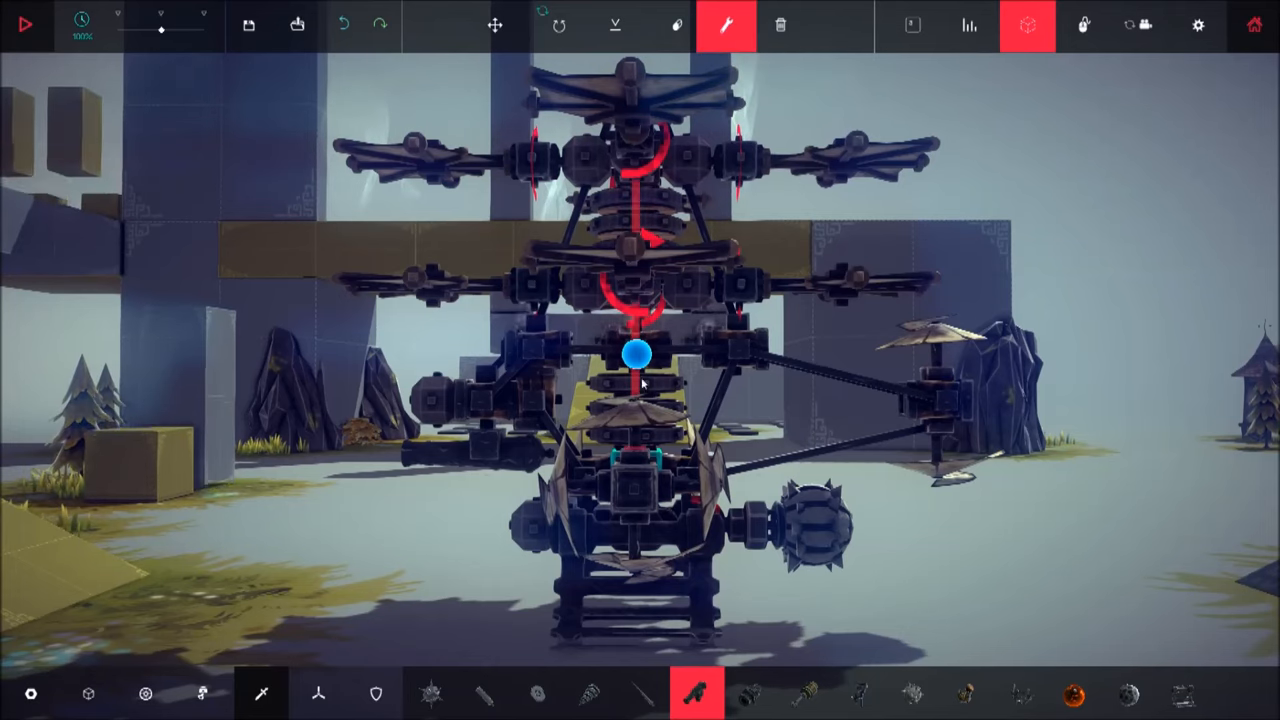